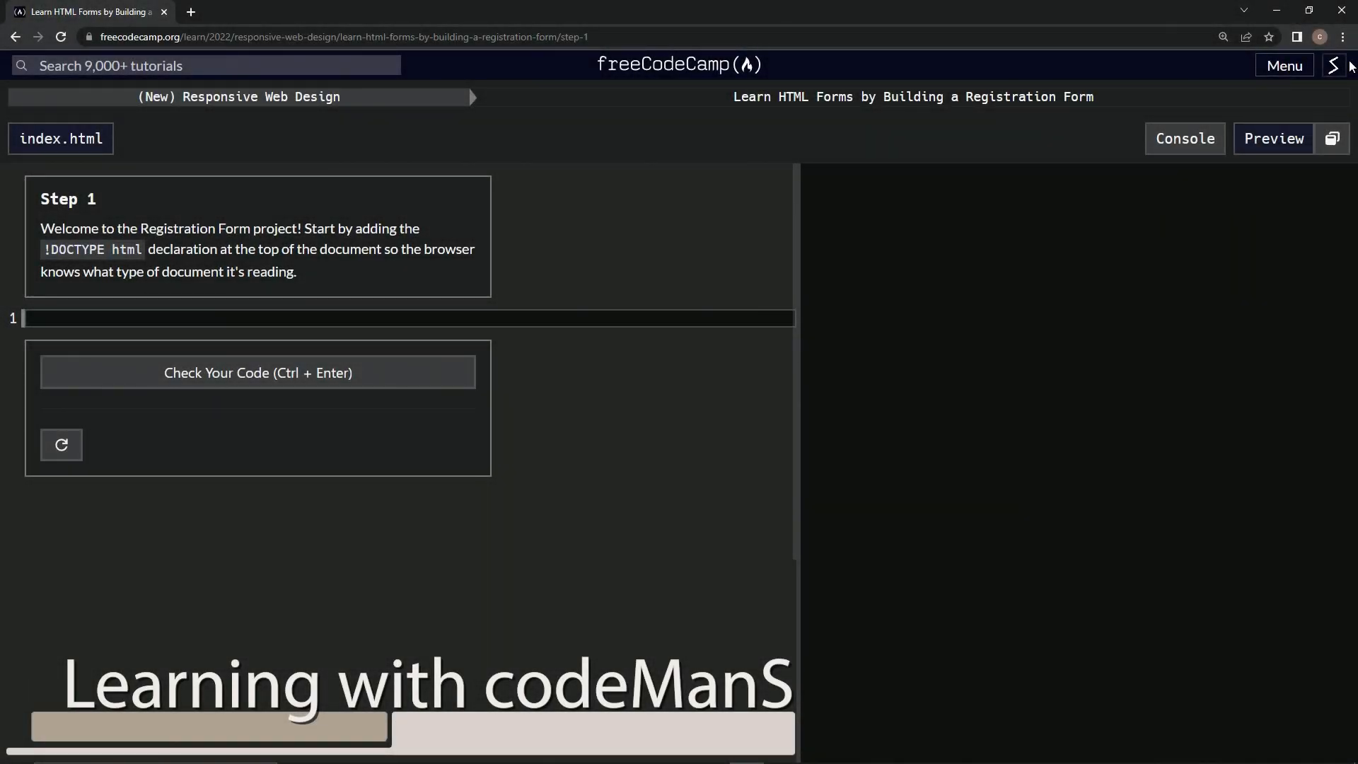
mouse_move(684, 94)
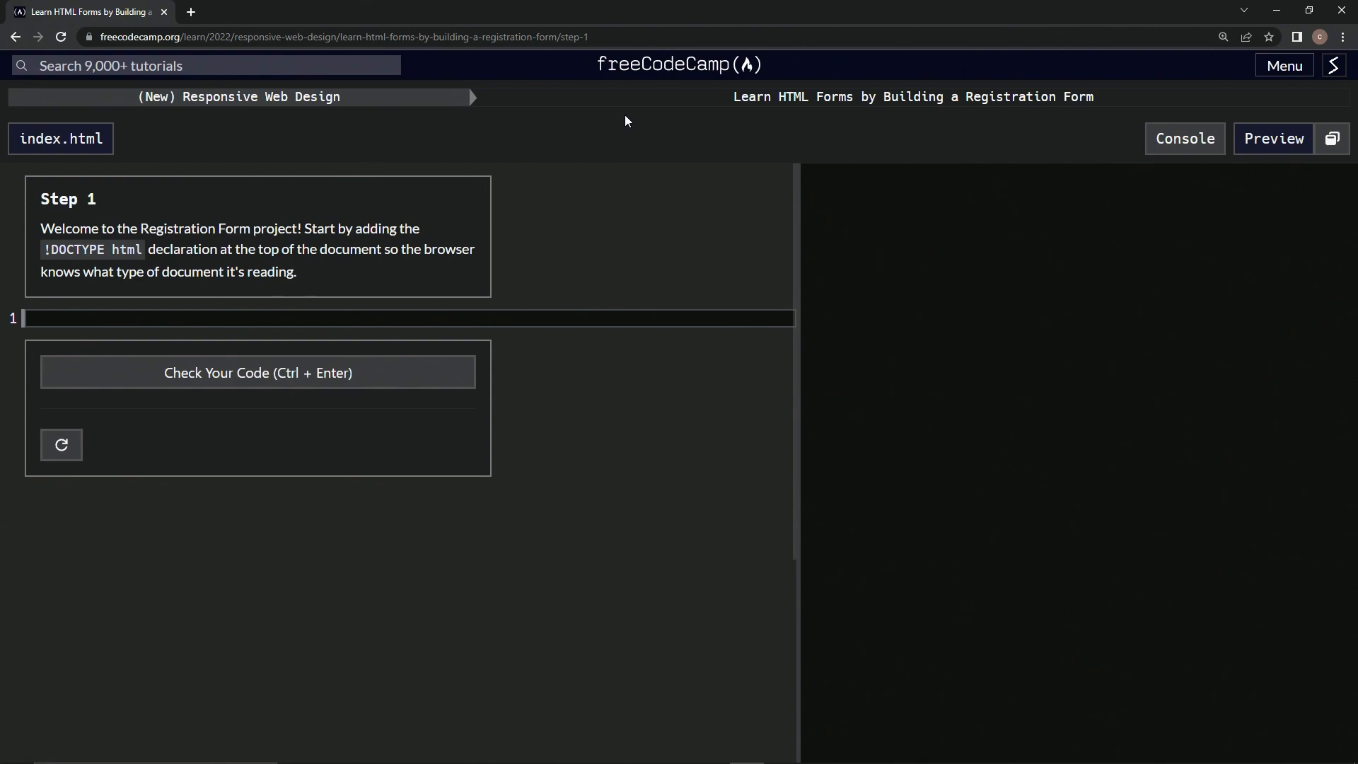
mouse_move(1004, 119)
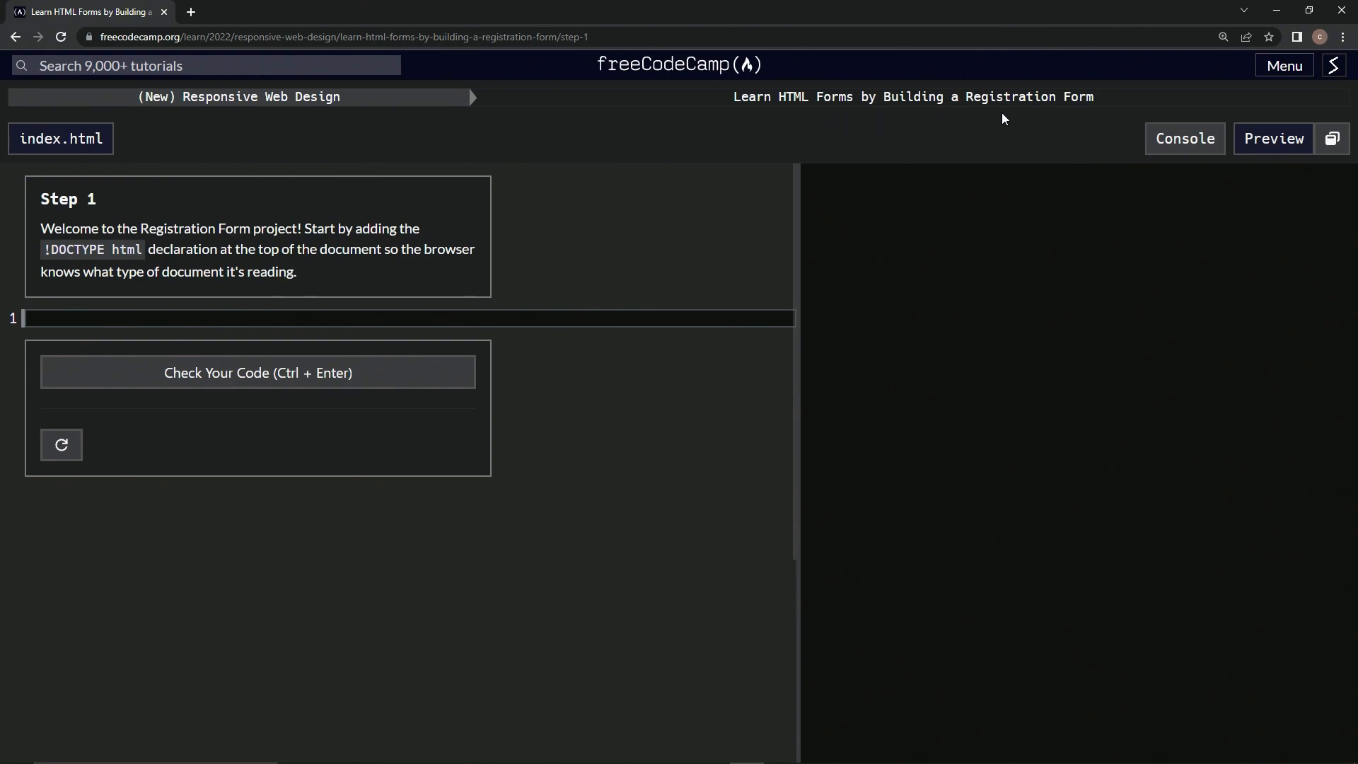
mouse_move(41, 216)
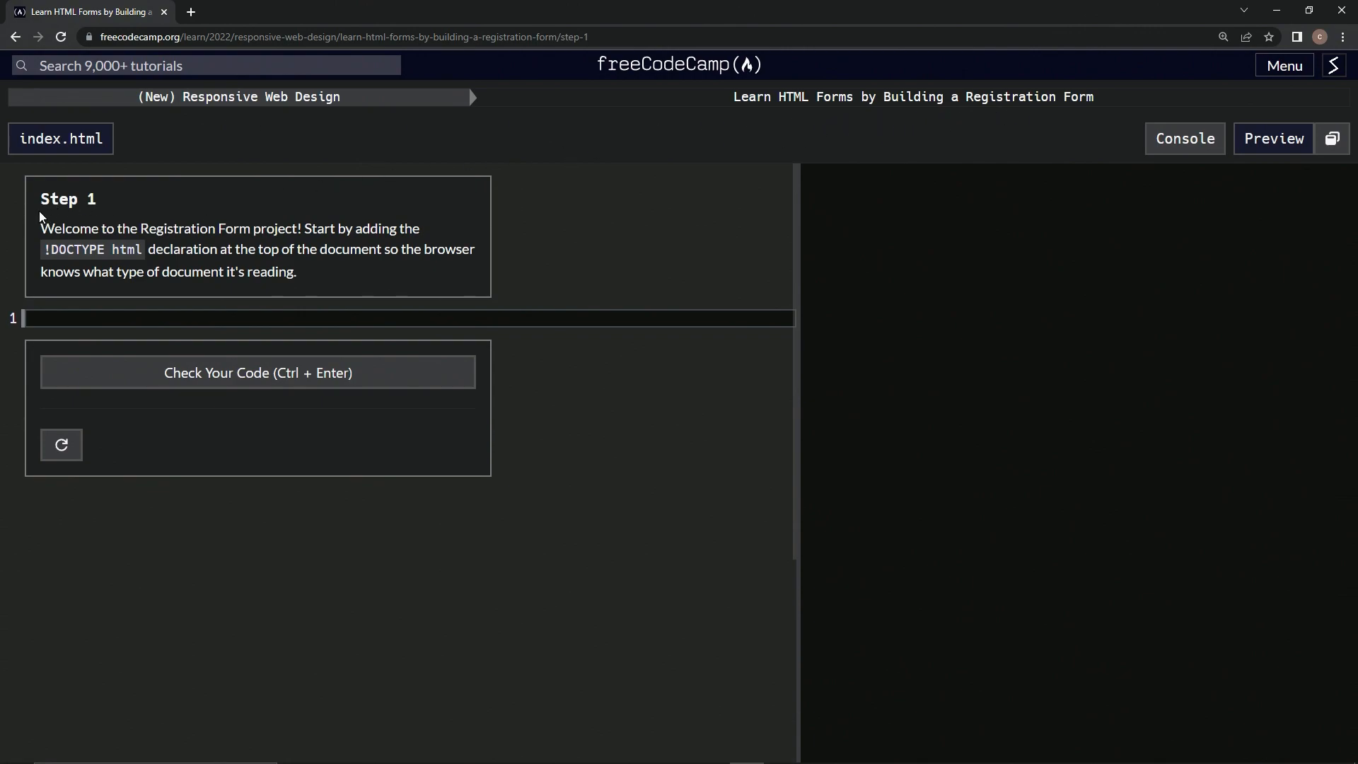
mouse_move(103, 216)
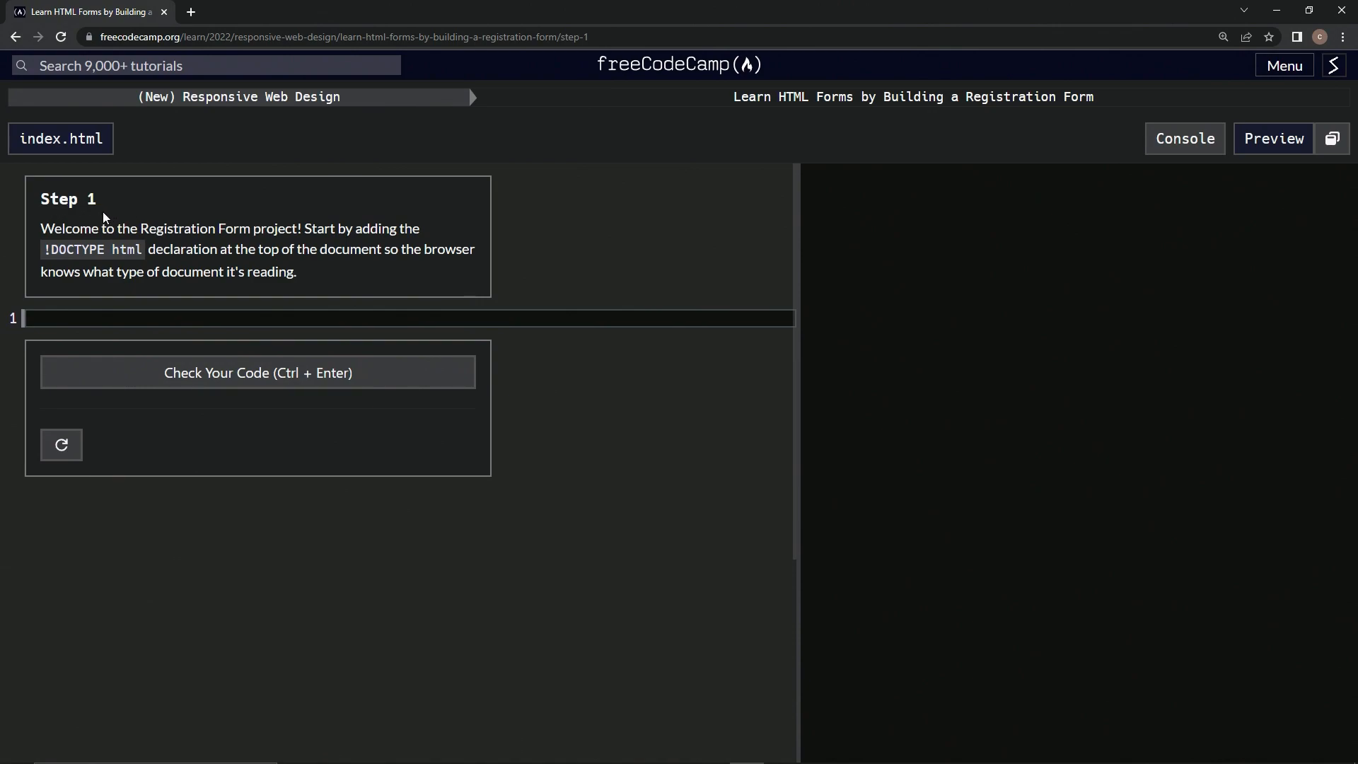
mouse_move(214, 229)
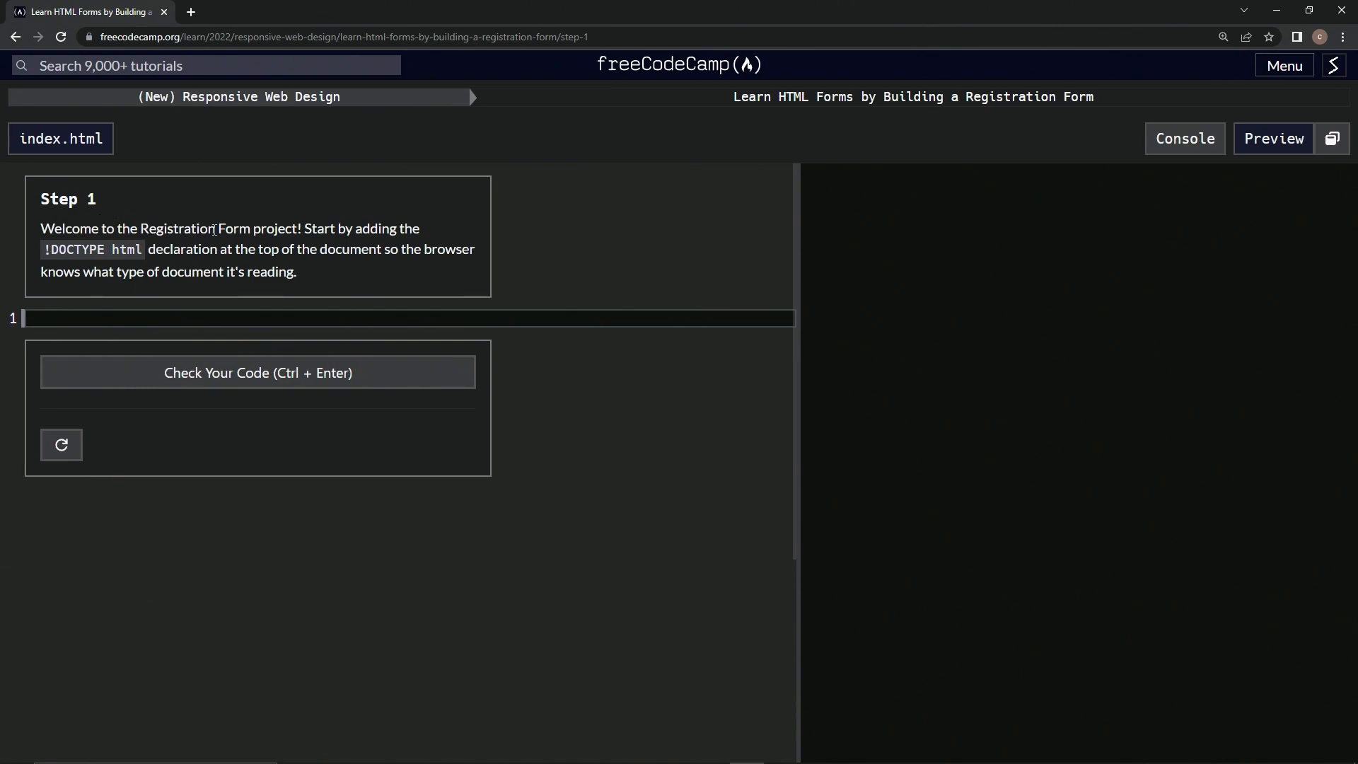
mouse_move(354, 222)
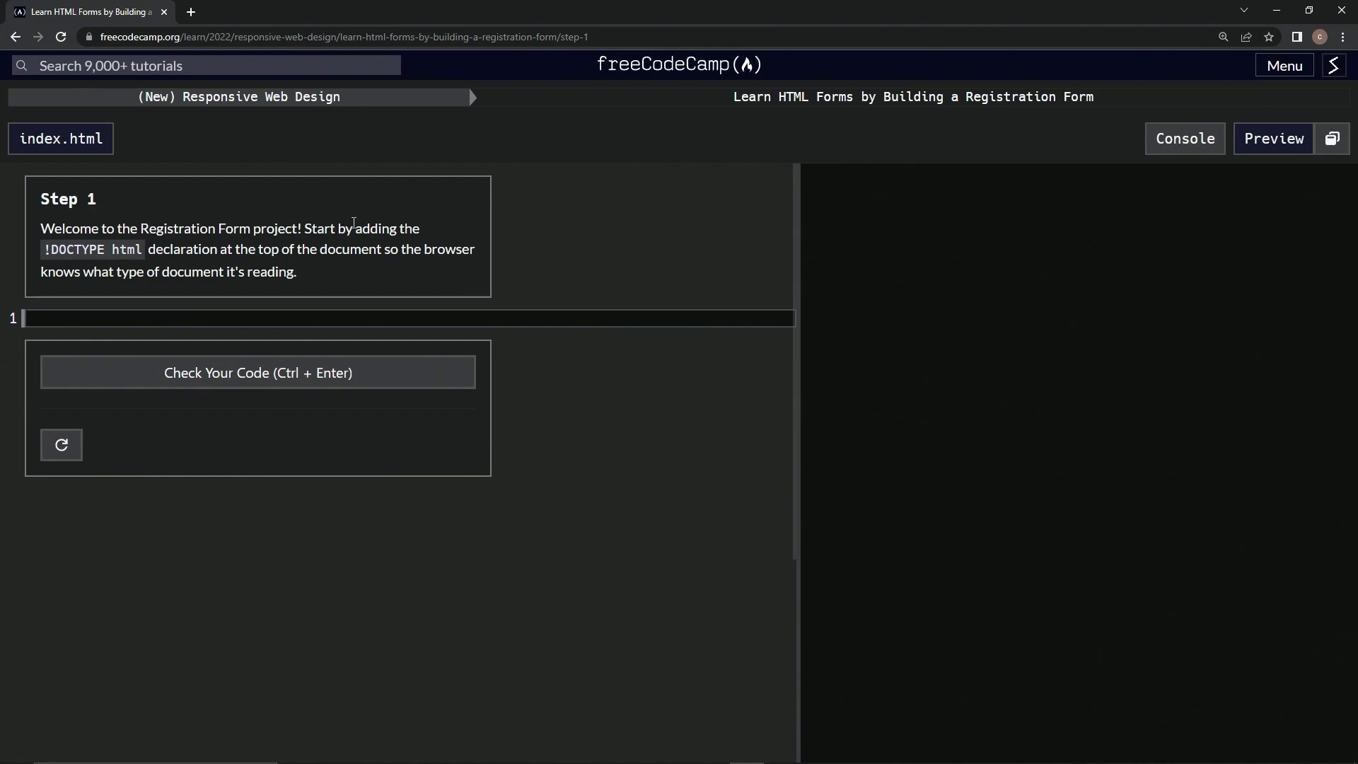
mouse_move(184, 253)
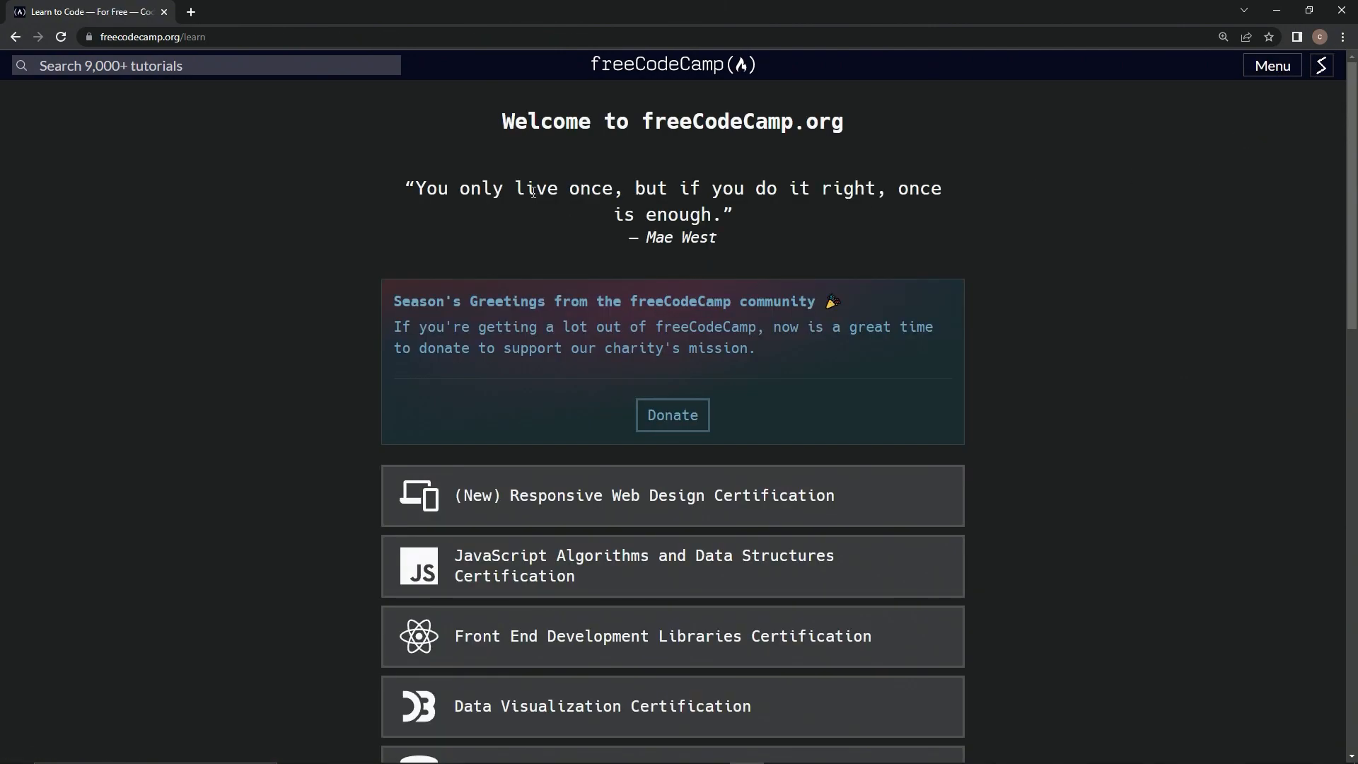
Review the finished Colored Markers project's HTML from the Responsive Web Design certification.
left_click(644, 495)
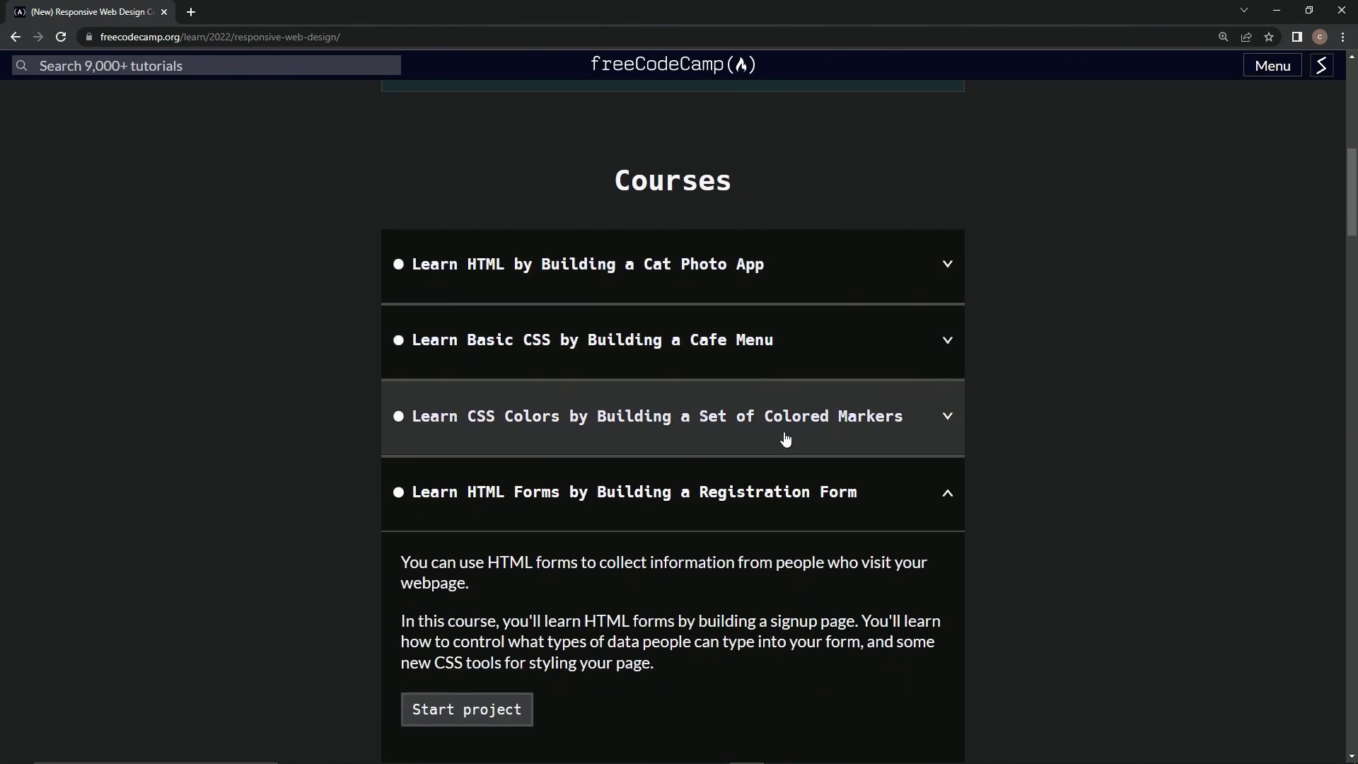
left_click(658, 416)
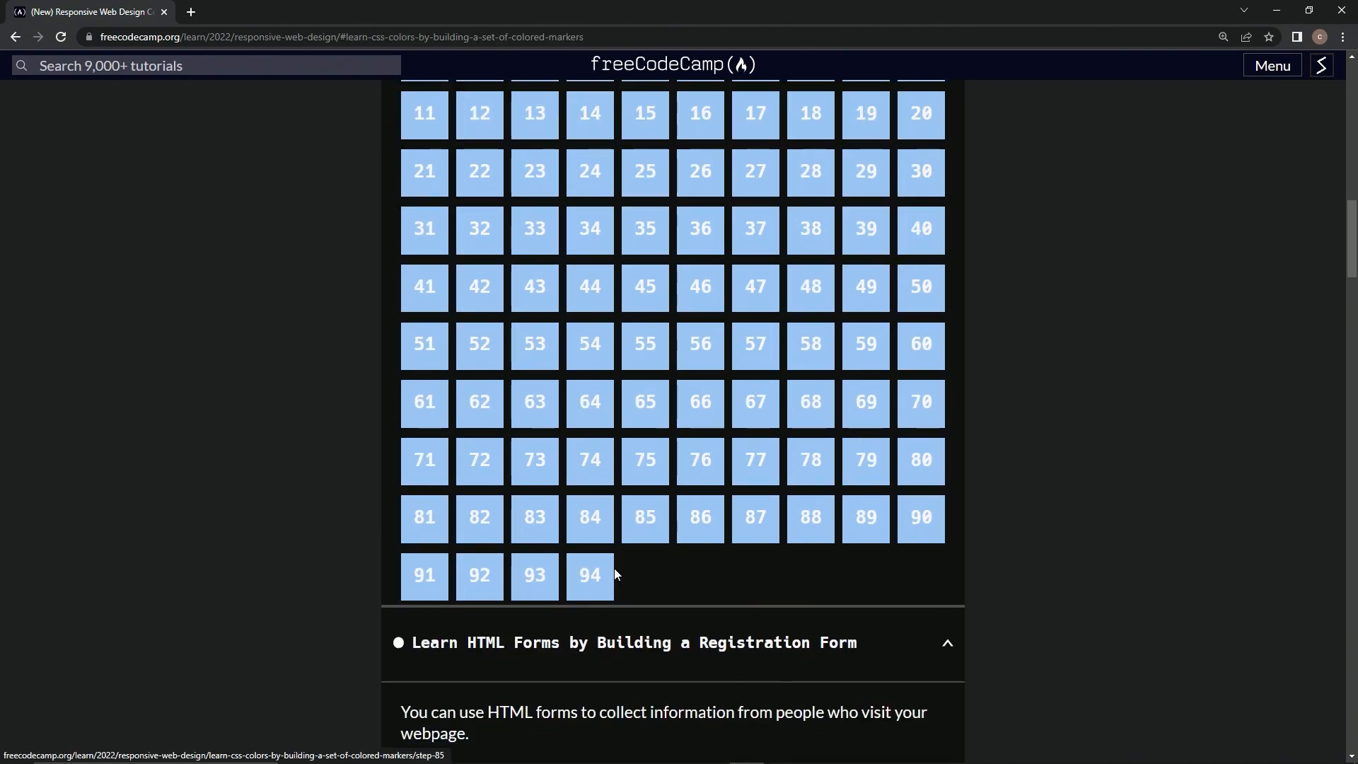
left_click(589, 576)
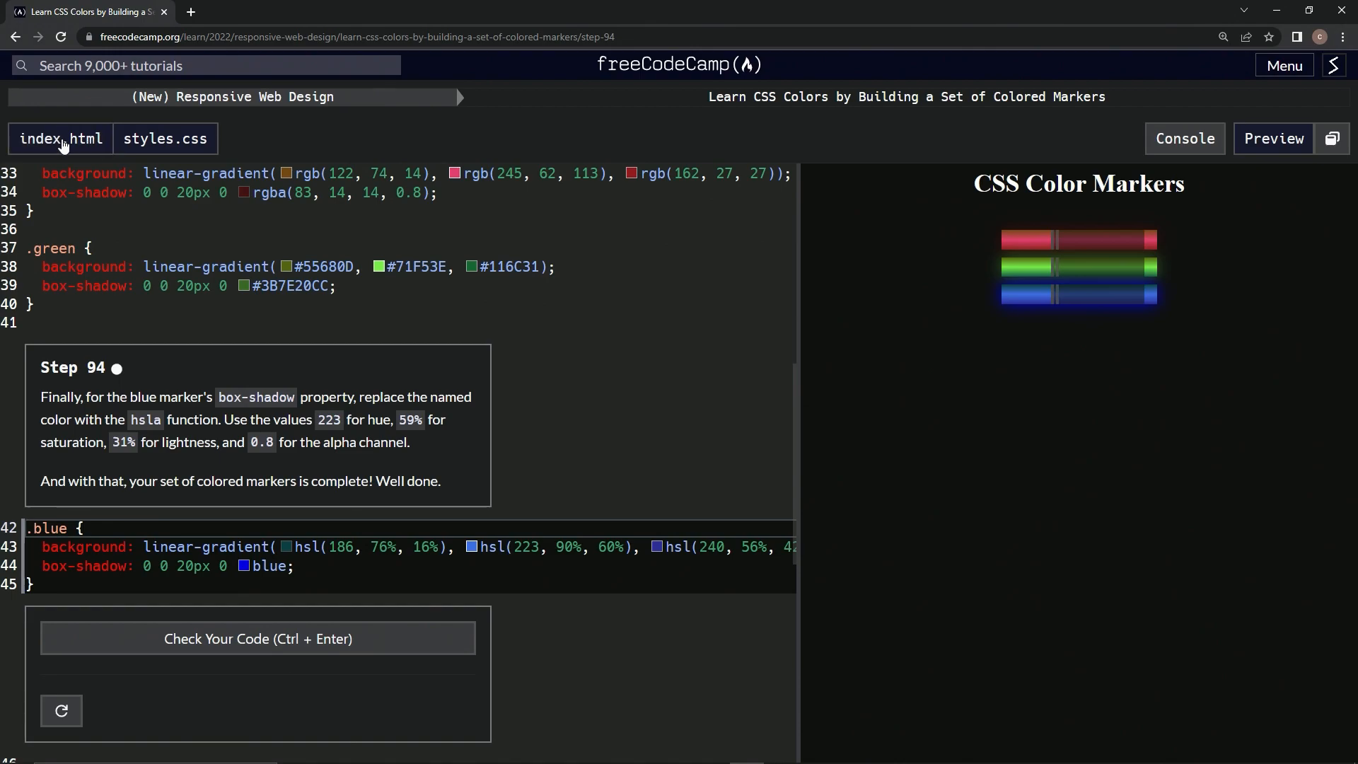
left_click(59, 139)
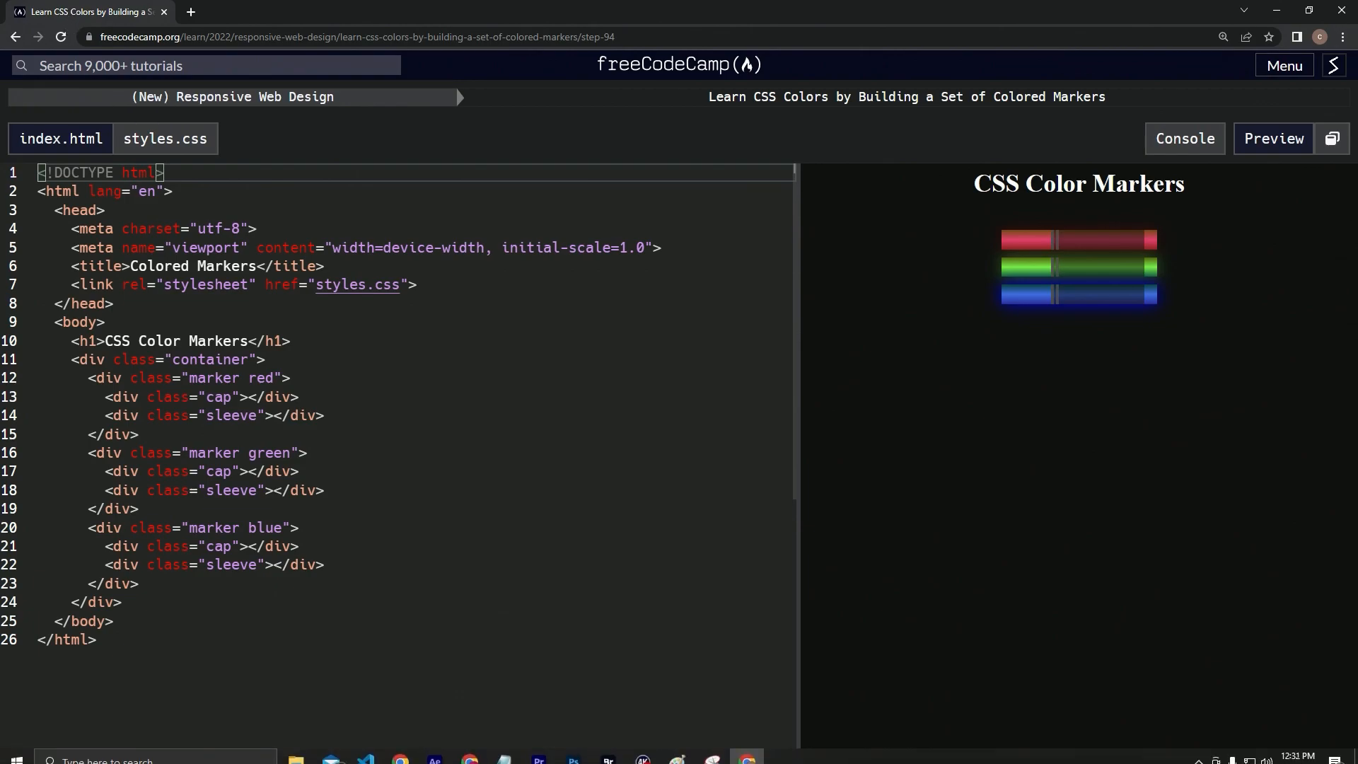
Start the Registration Form project and dismiss the finished-form preview.
left_click(14, 37)
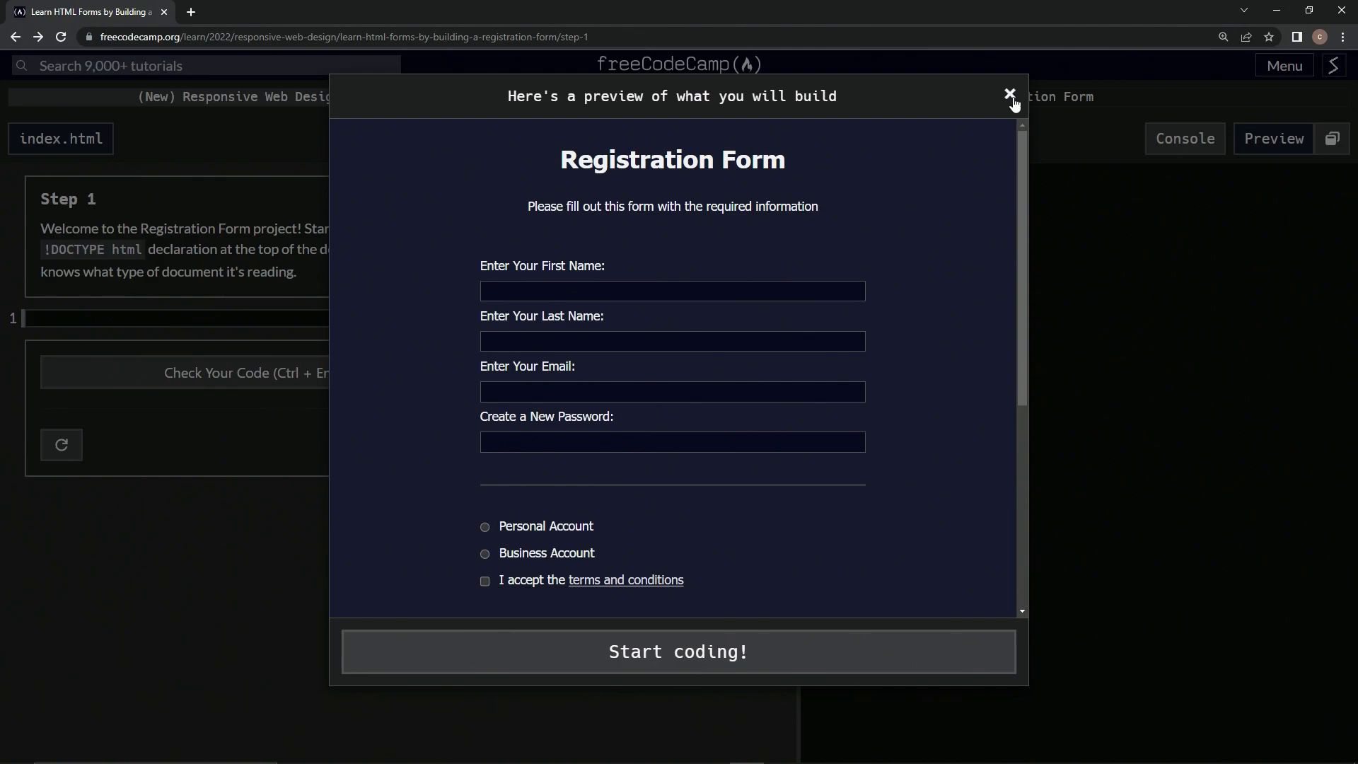
left_click(1009, 93)
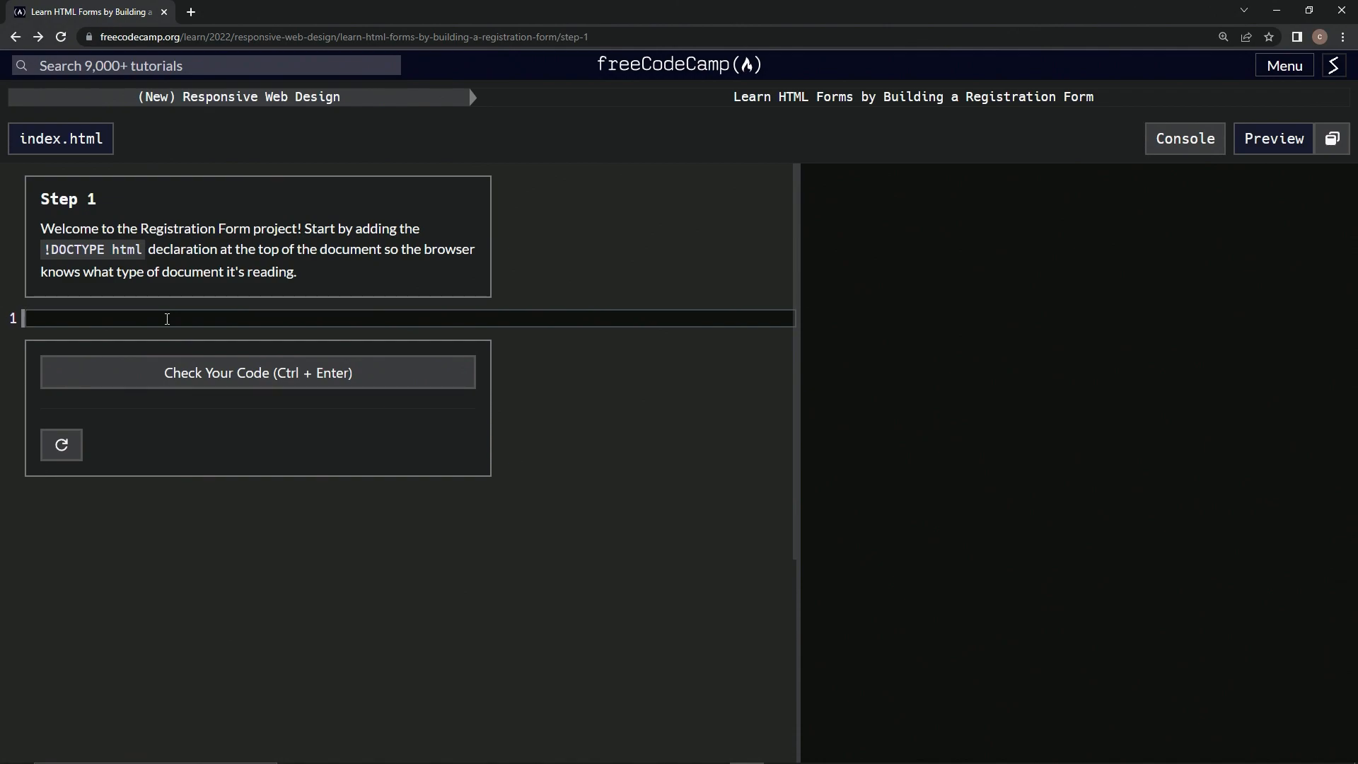
Add <!DOCTYPE html> on line 1 of index.html and run the code check.
type("<>")
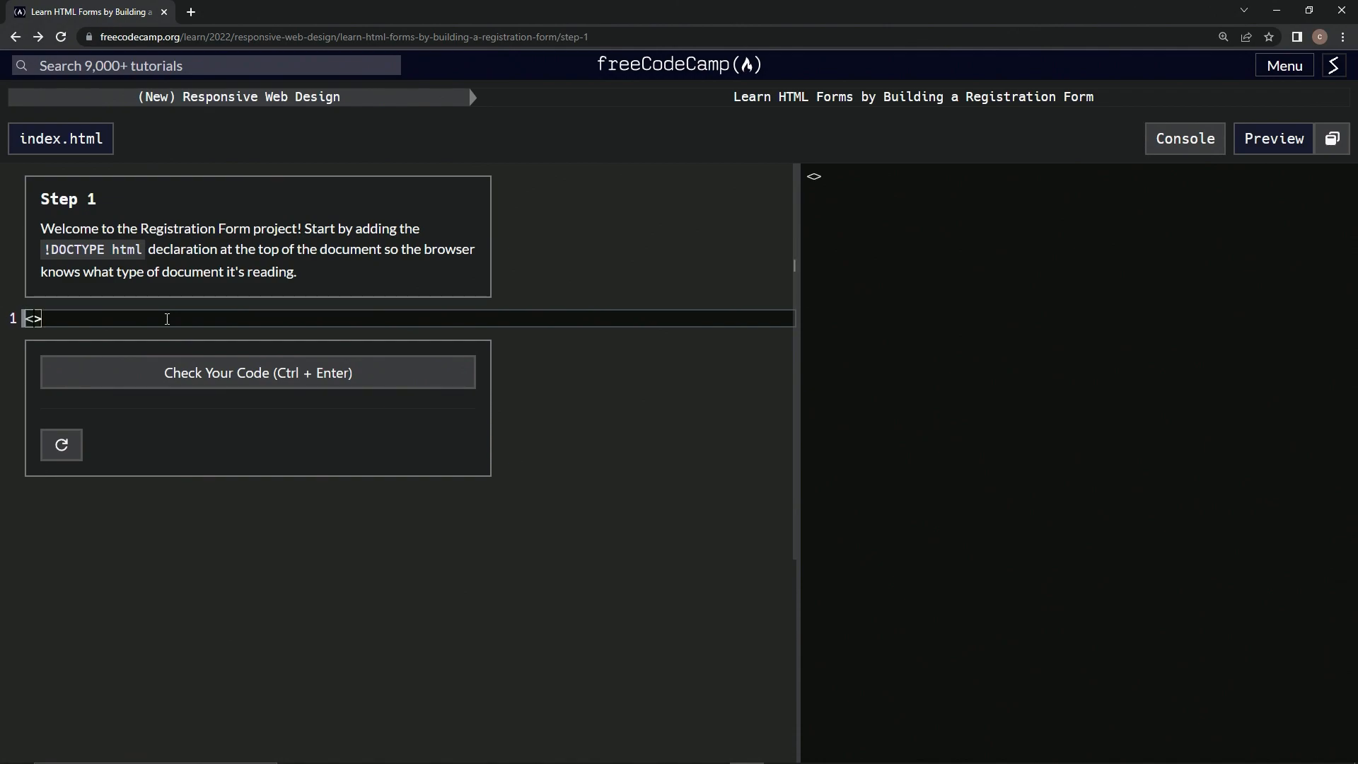
type("!DOCTYPE")
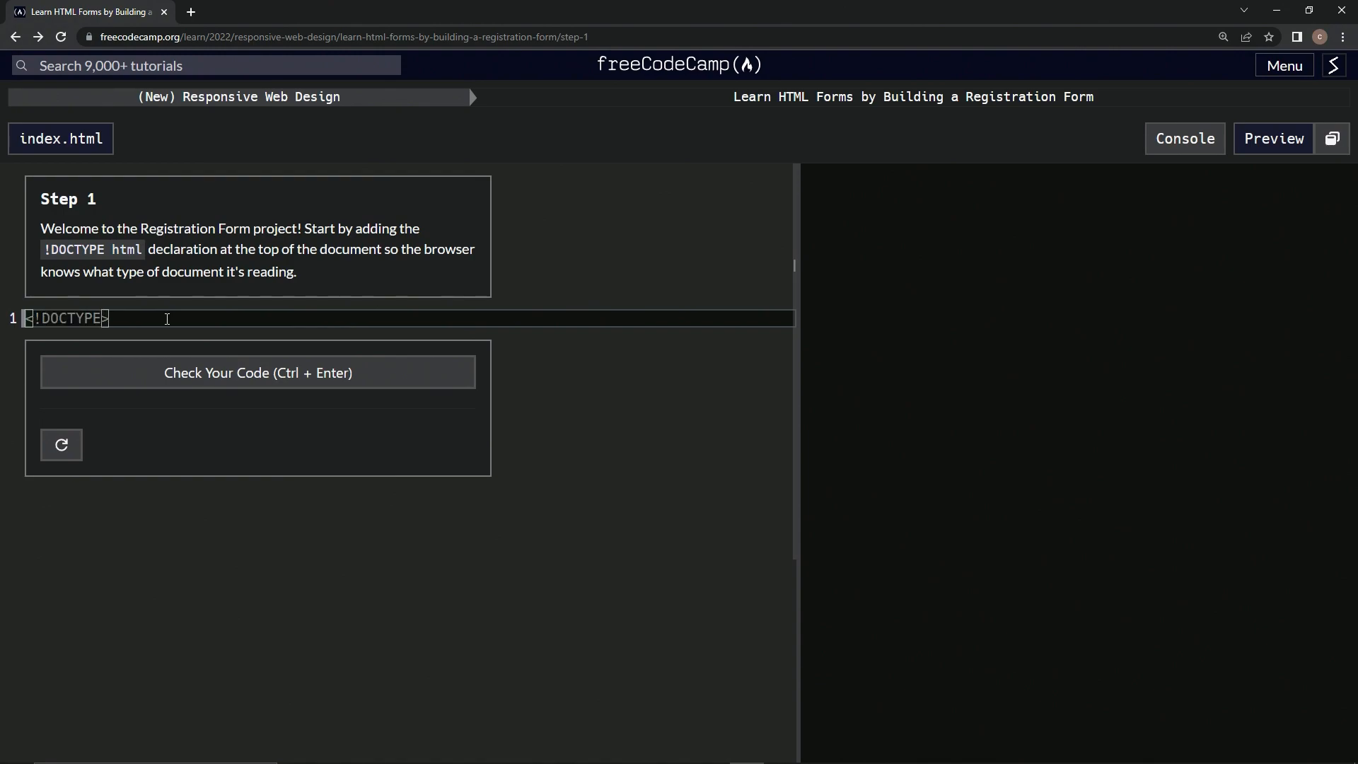
type("html")
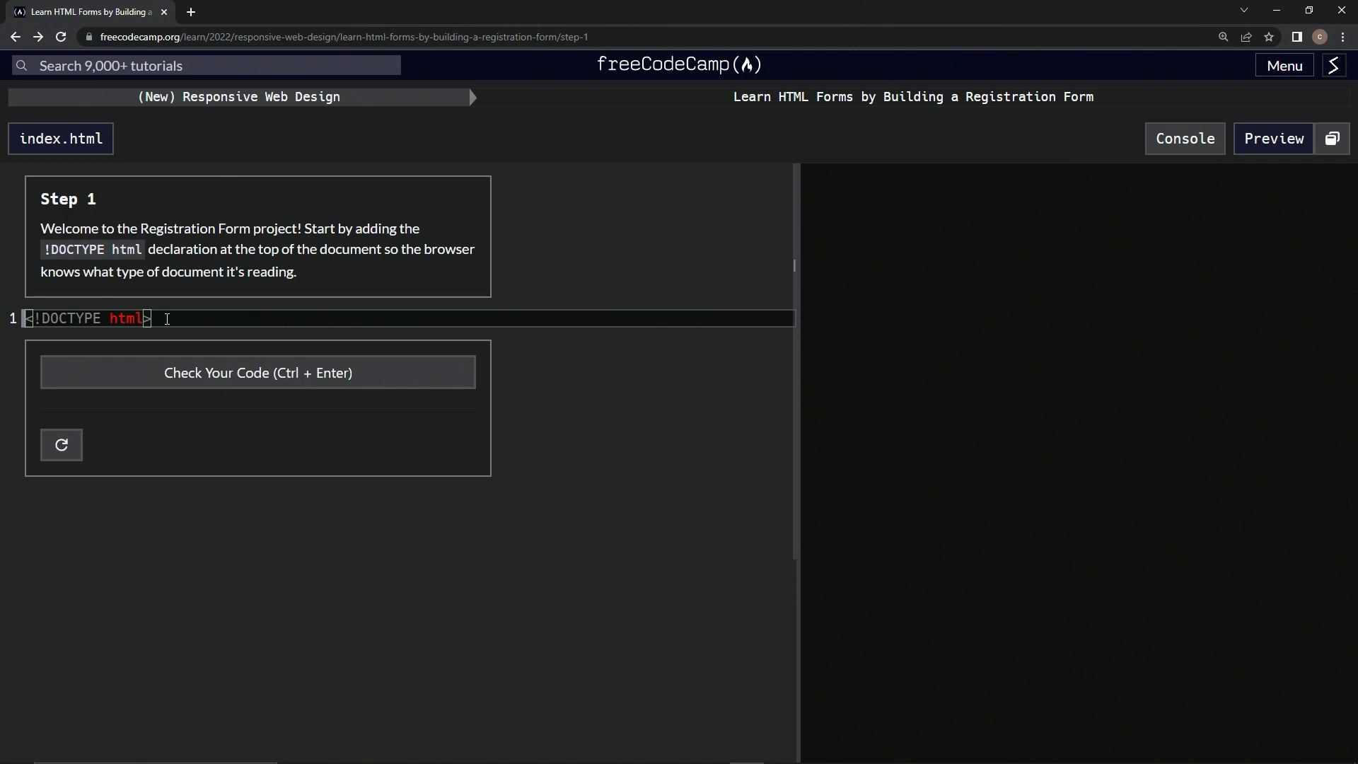
left_click(258, 372)
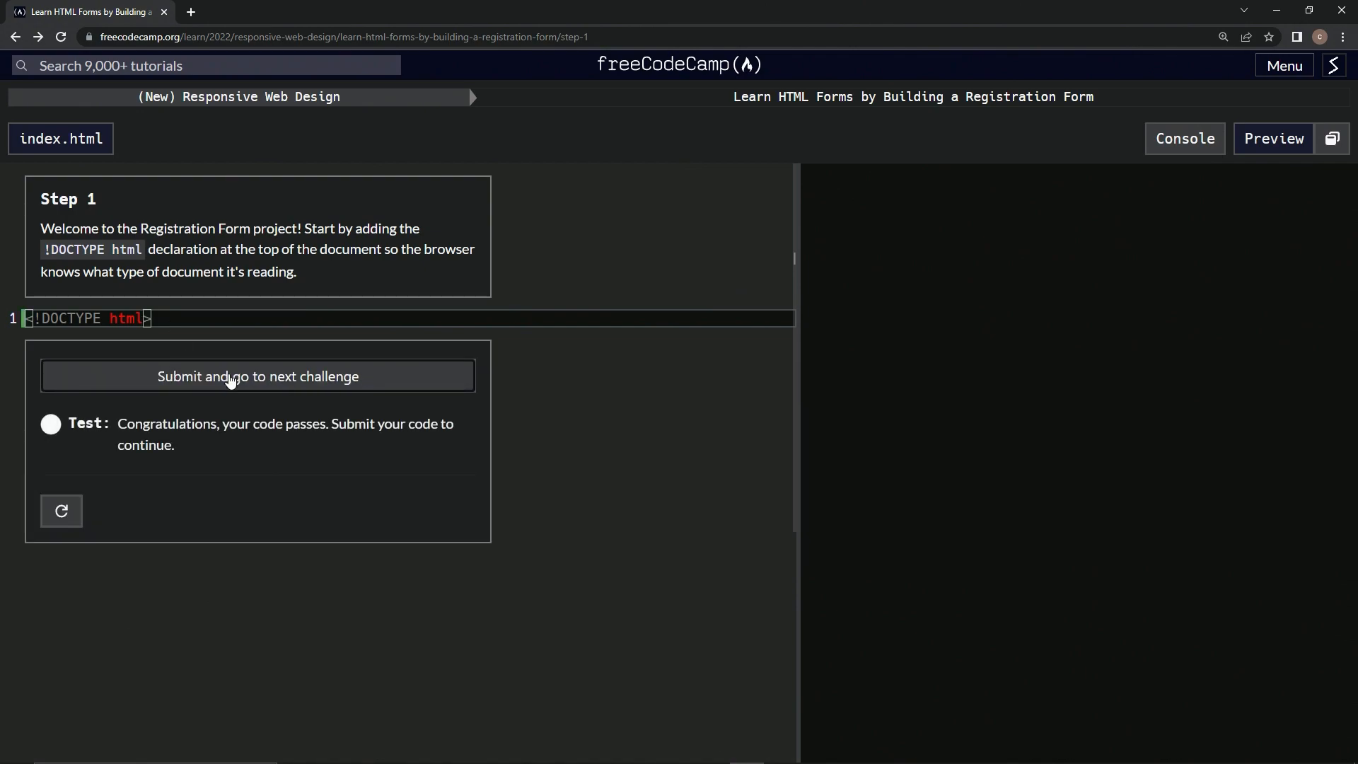
Submit the passing step 1 code and advance to step 2.
left_click(258, 377)
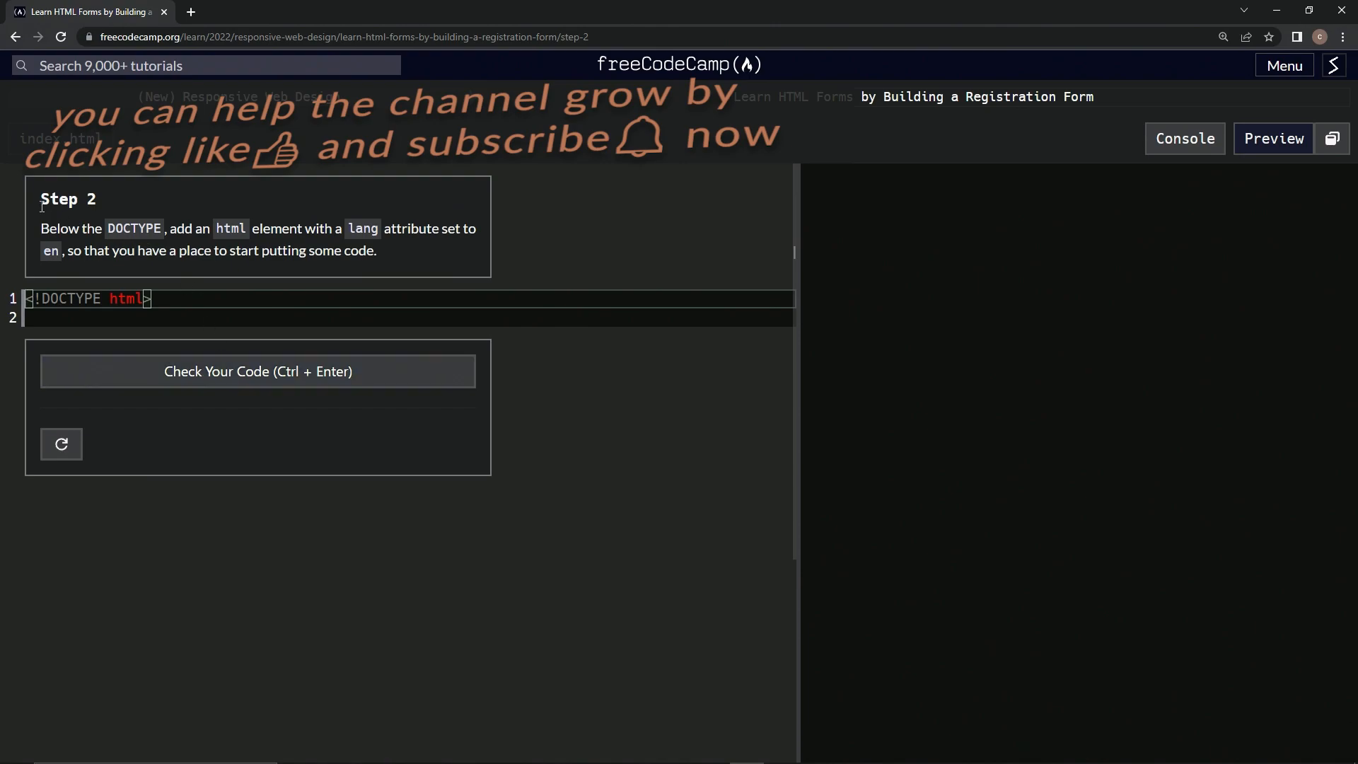
mouse_move(596, 227)
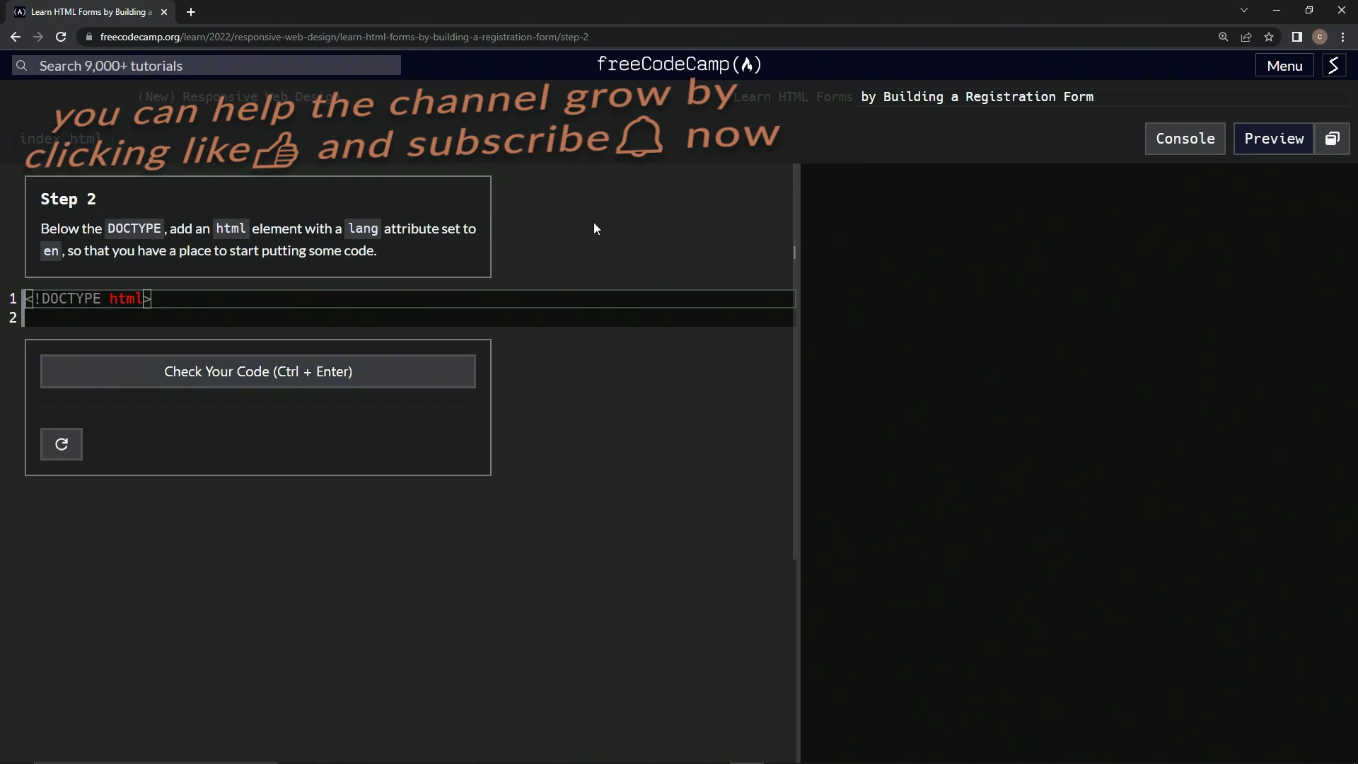